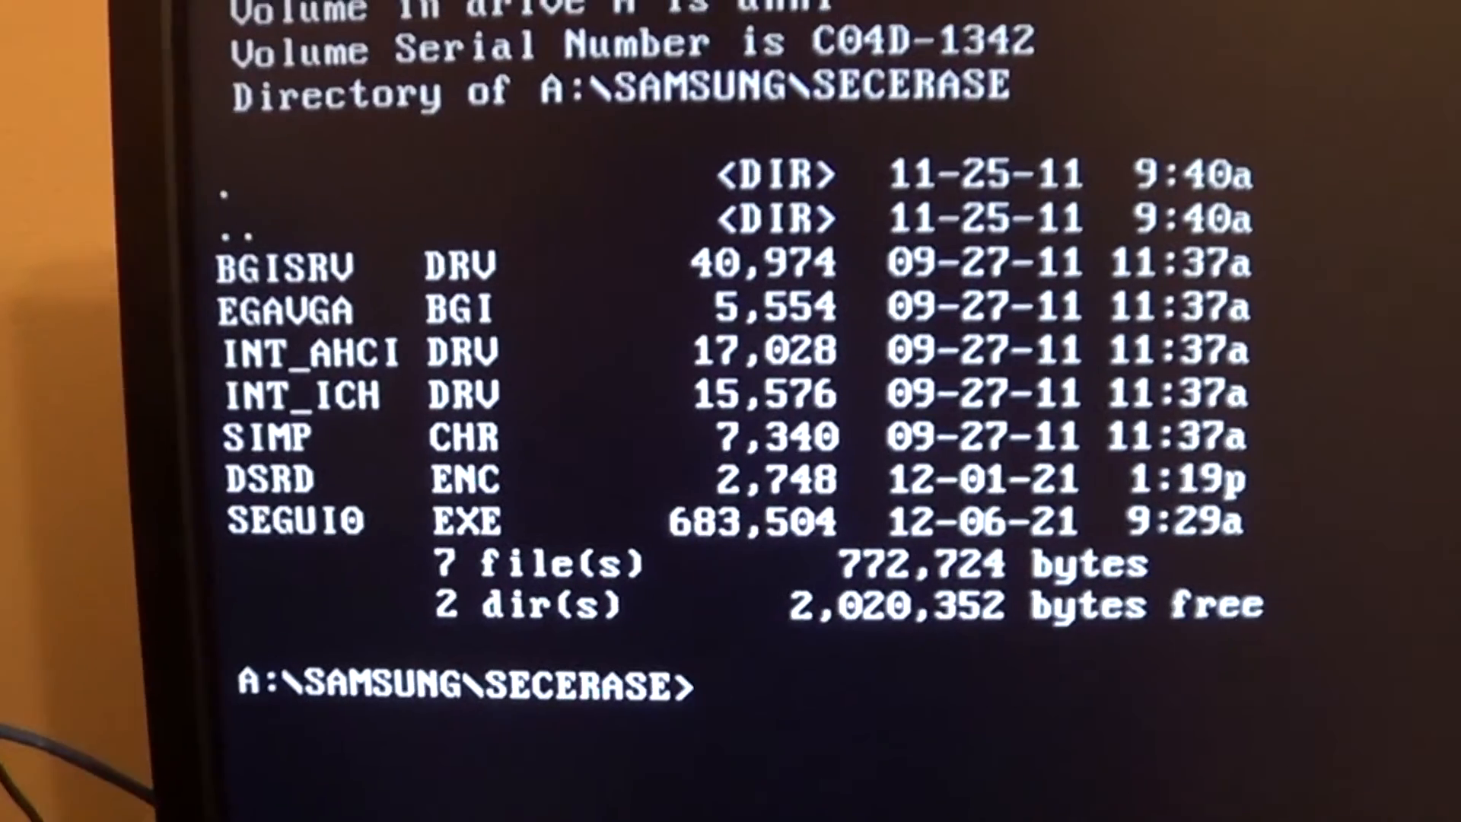
# Step: Run 'segui0 /s' from A:\SAMSUNG\SECERASE to start the Samsung SSD Secure Erase Utility
pyautogui.write('s')
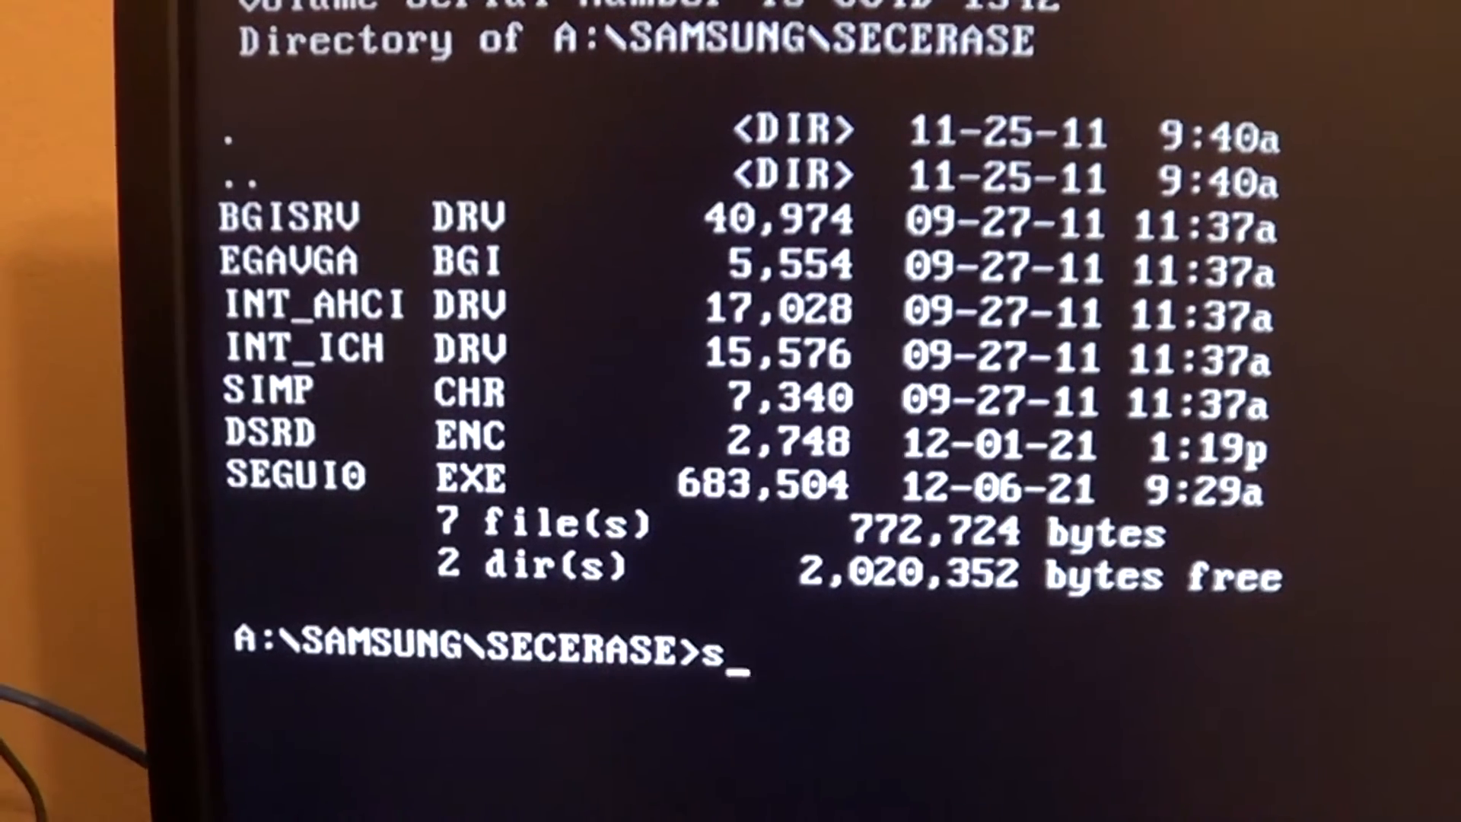
pyautogui.write('e')
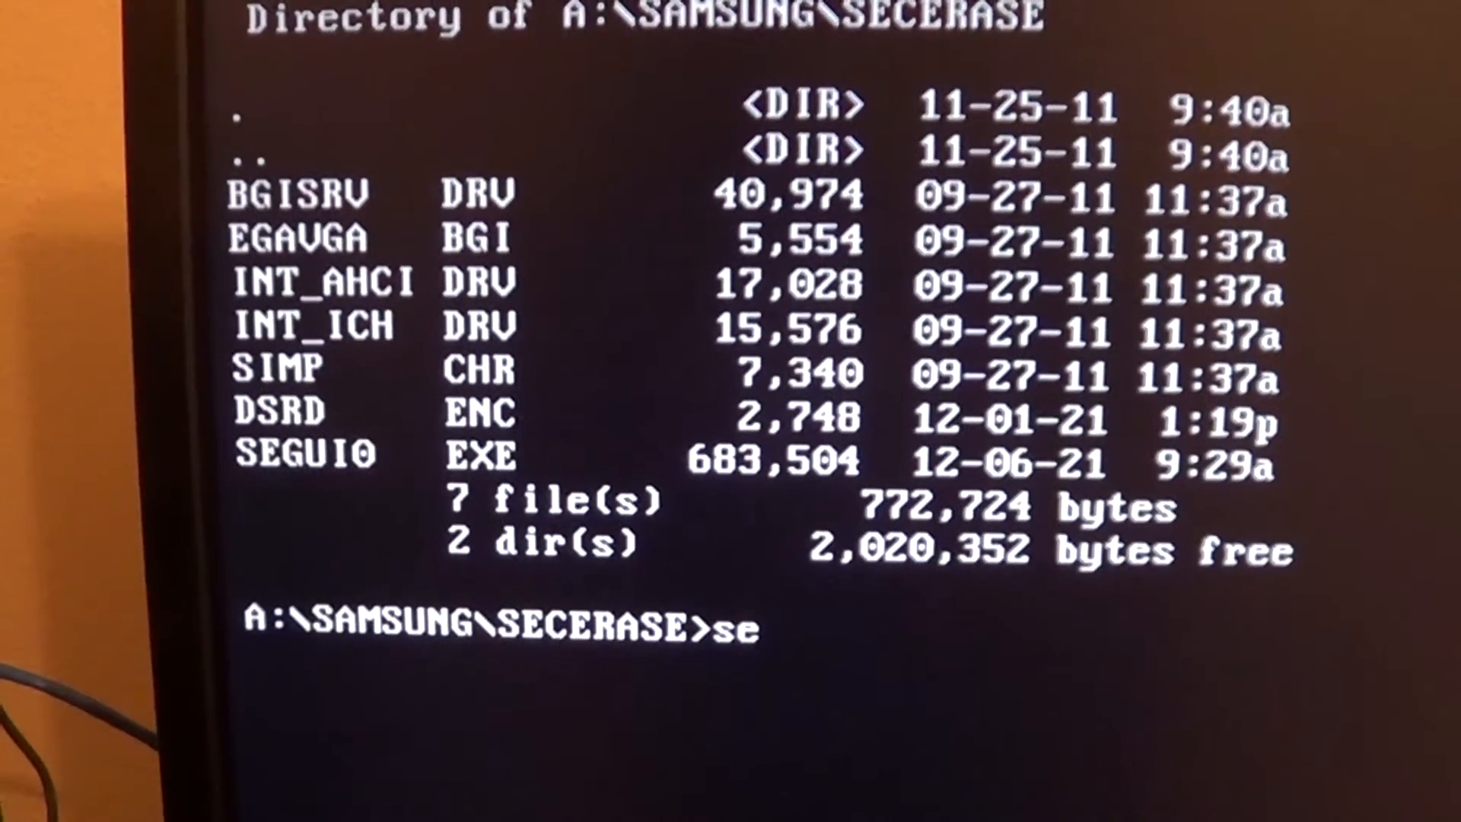
pyautogui.write('g')
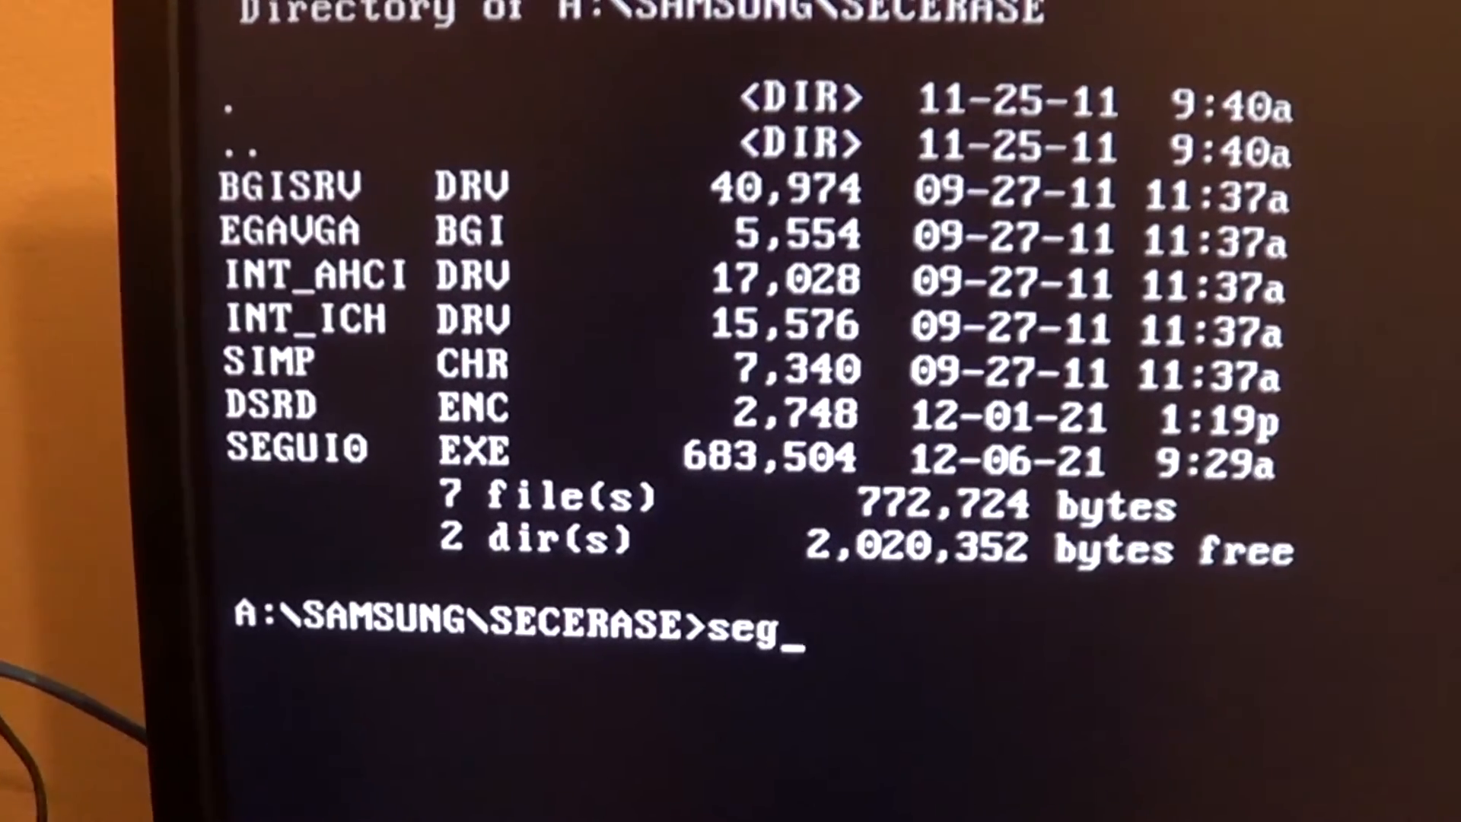
pyautogui.write('ui')
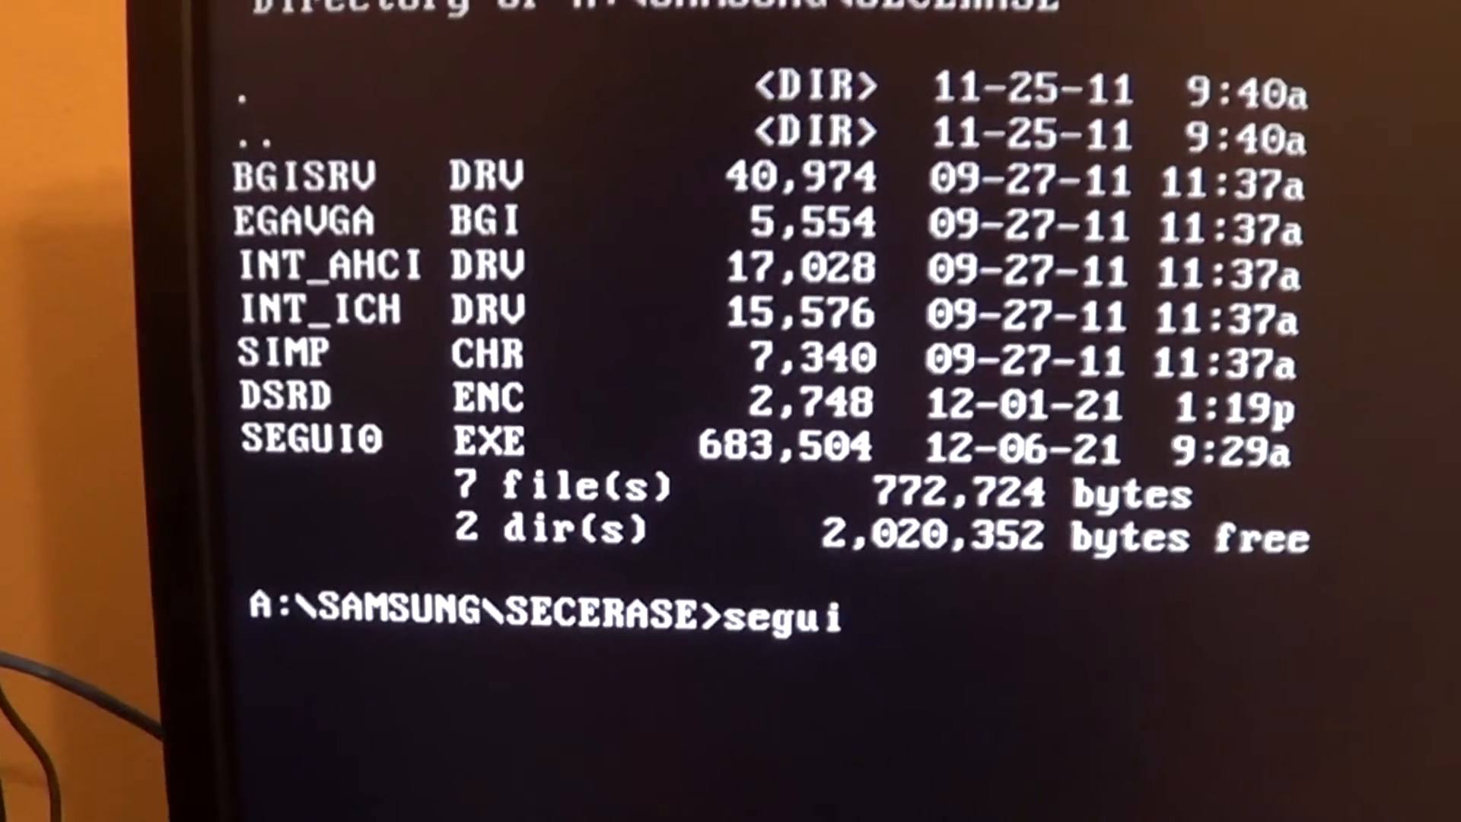
pyautogui.write('0')
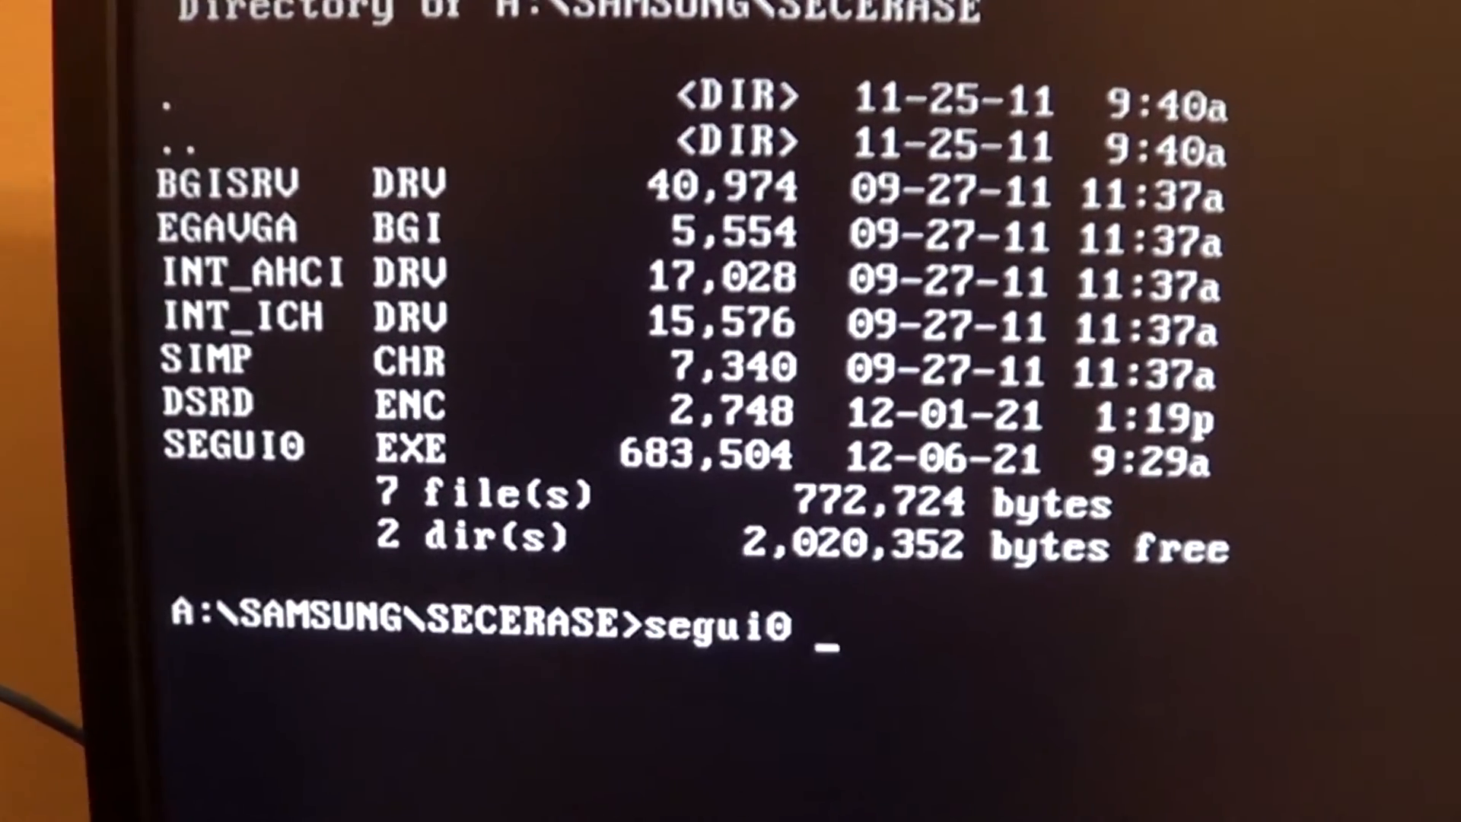
pyautogui.write('/')
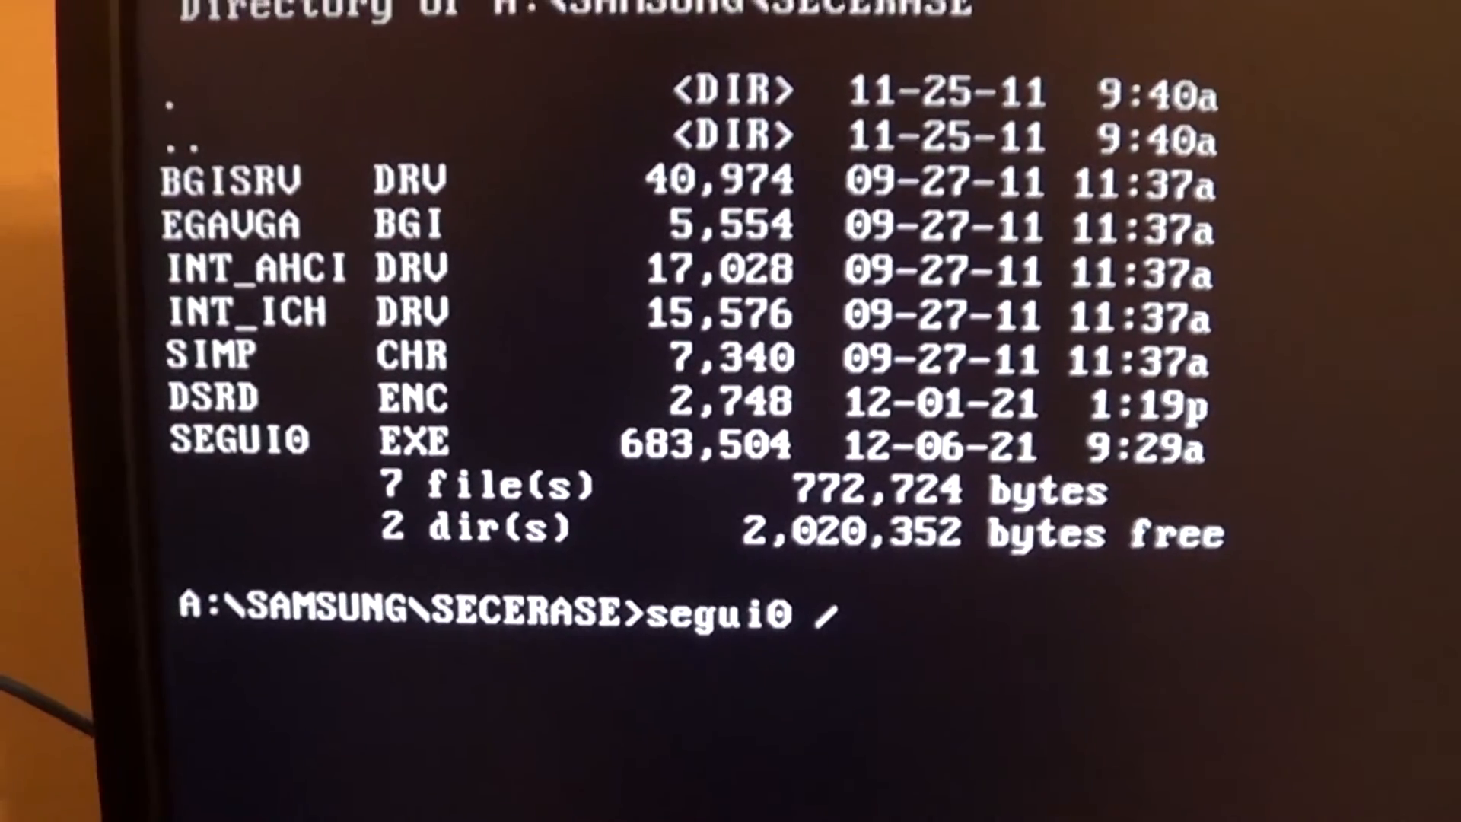
pyautogui.write('s')
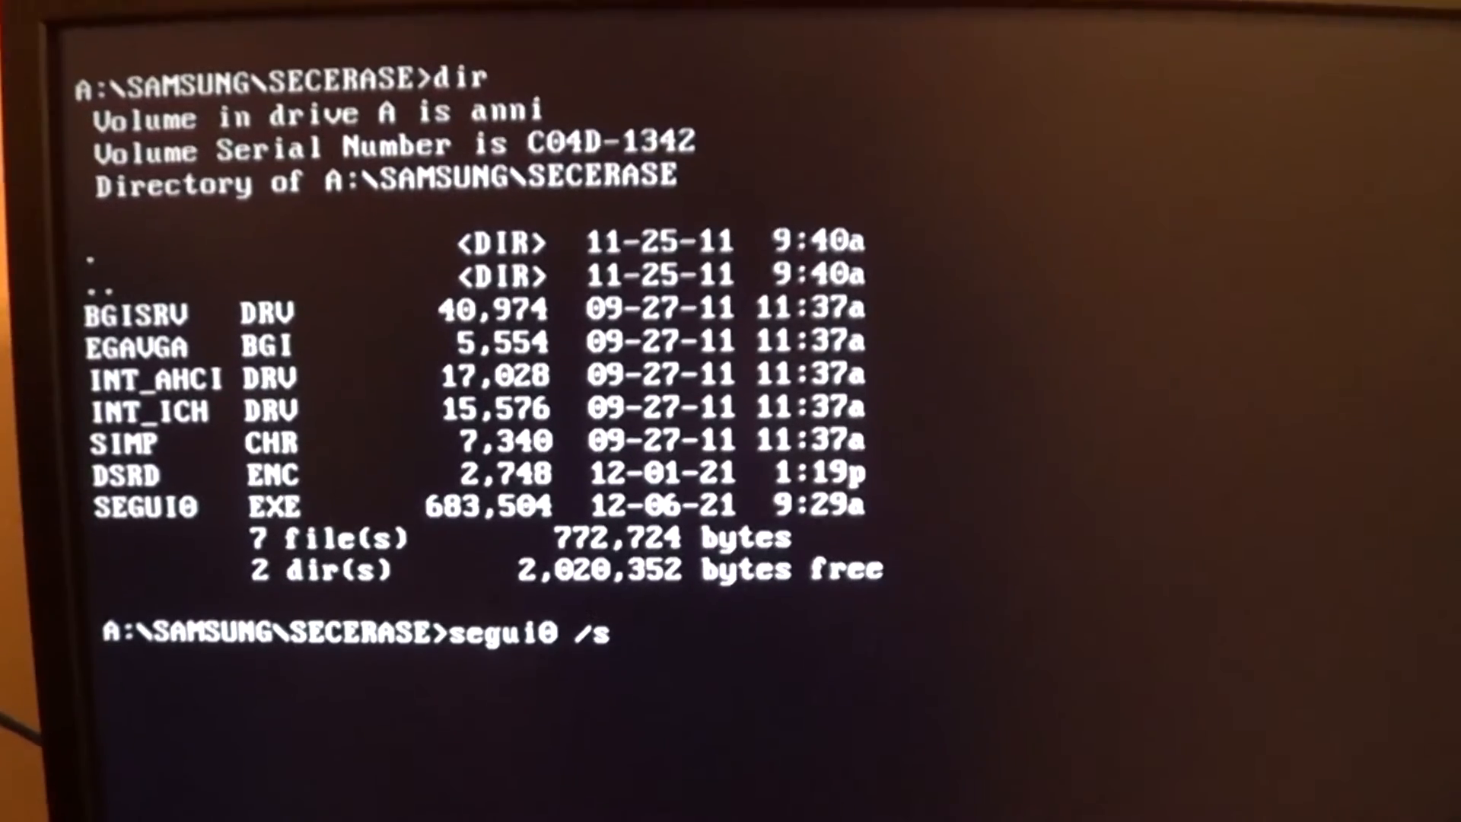
pyautogui.press('Return')
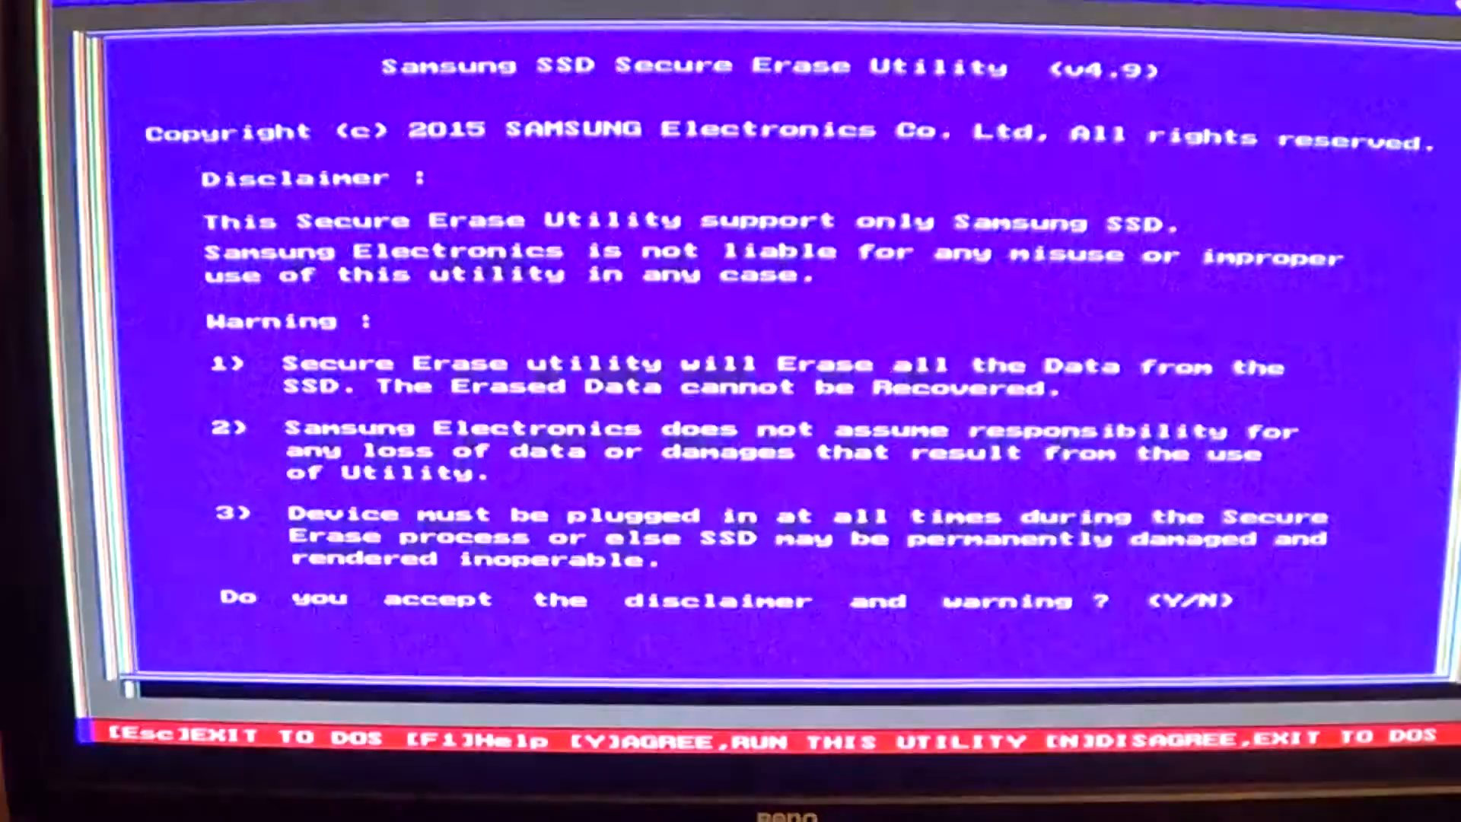